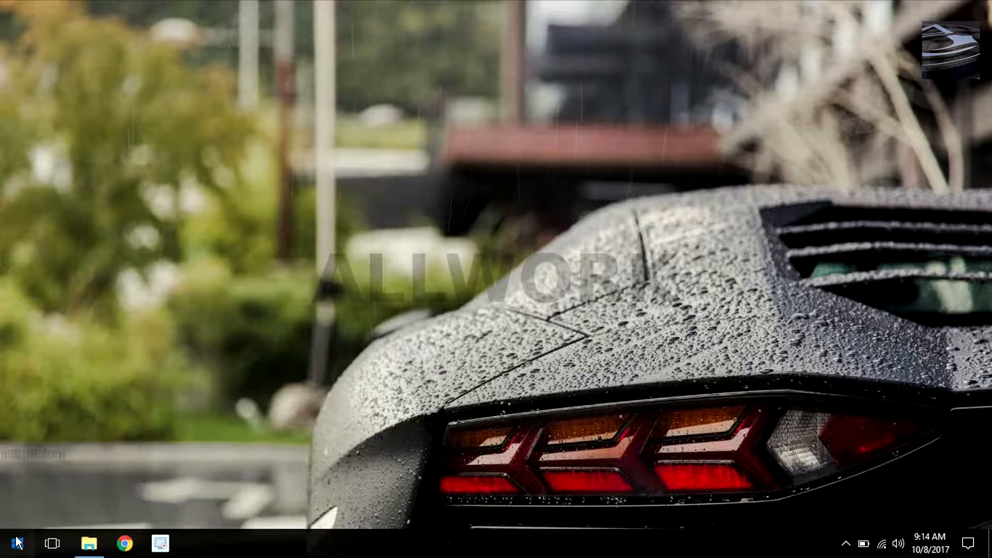
# Step: Search Start for 'windows' and launch Windows Defender, which reports PC status Protected
pyautogui.click(17, 542)
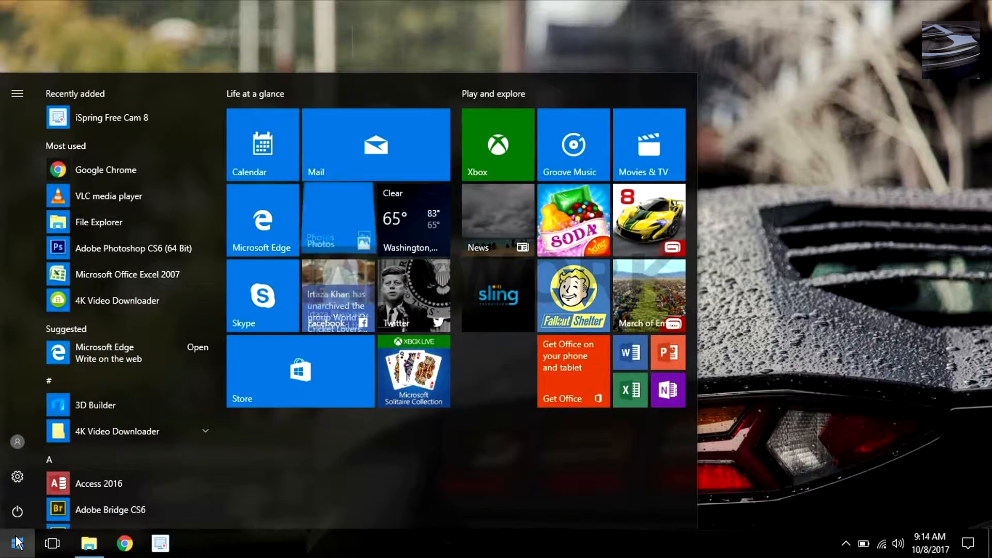
pyautogui.write('w')
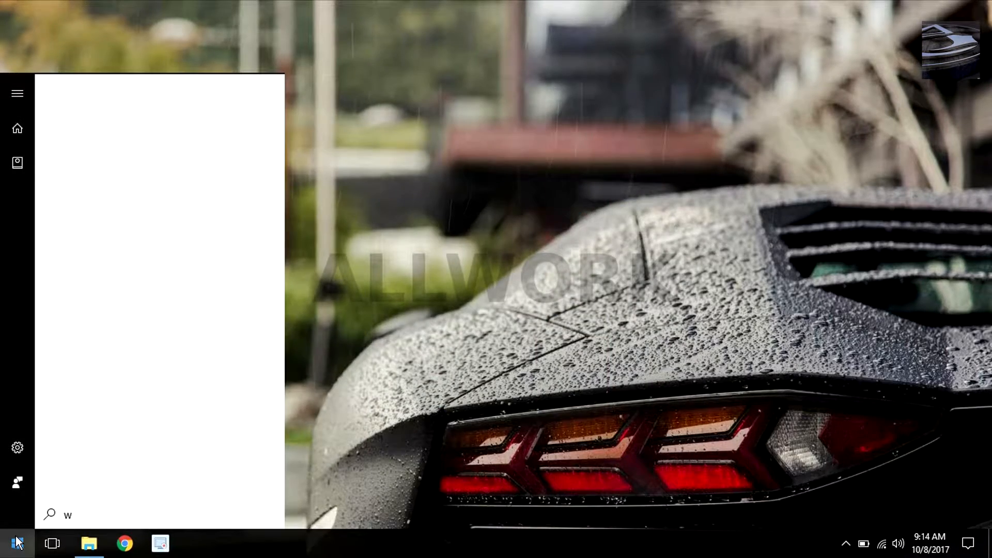
pyautogui.write('indows')
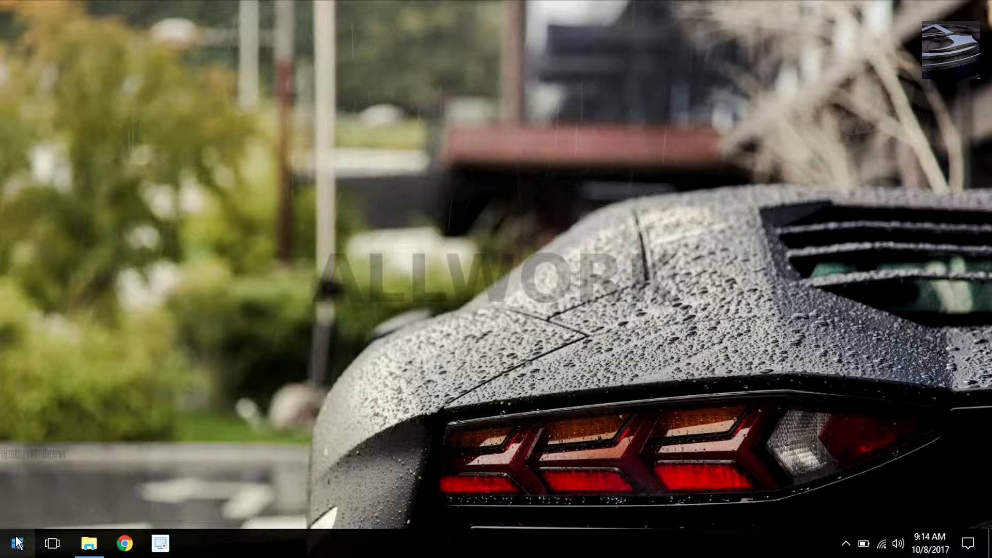
pyautogui.click(196, 543)
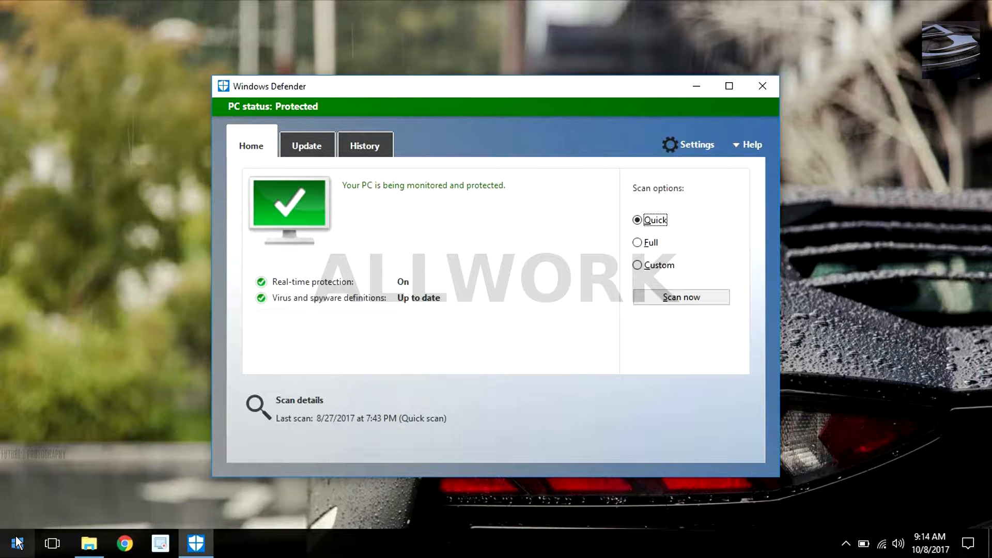
pyautogui.moveTo(781, 98)
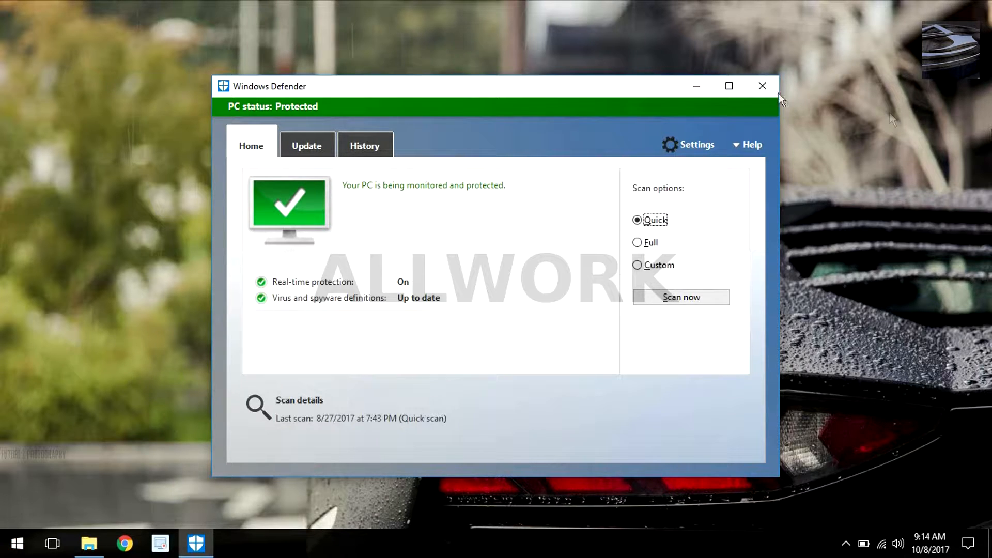
# Step: Close Windows Defender and show the 'windows defender options' folder in File Explorer
pyautogui.click(762, 87)
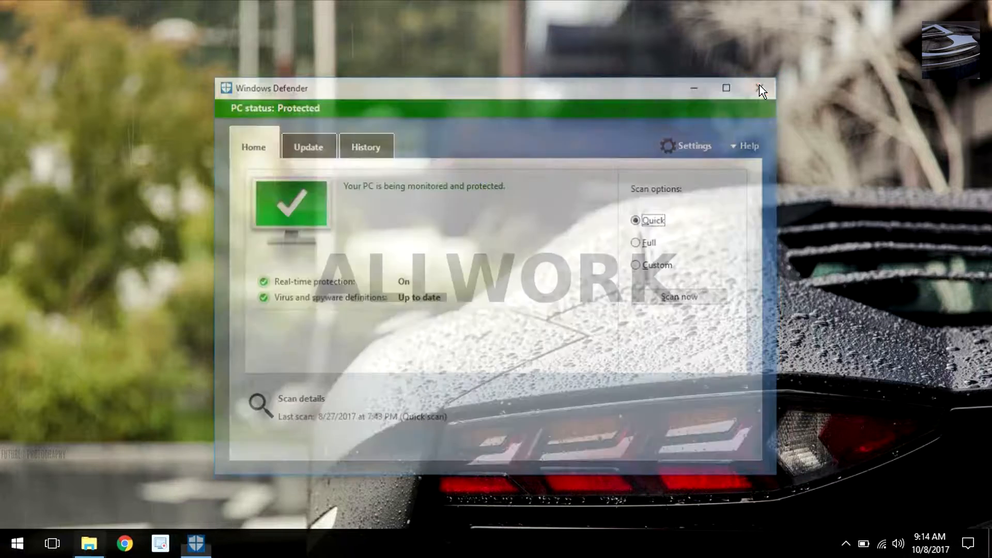
pyautogui.click(760, 88)
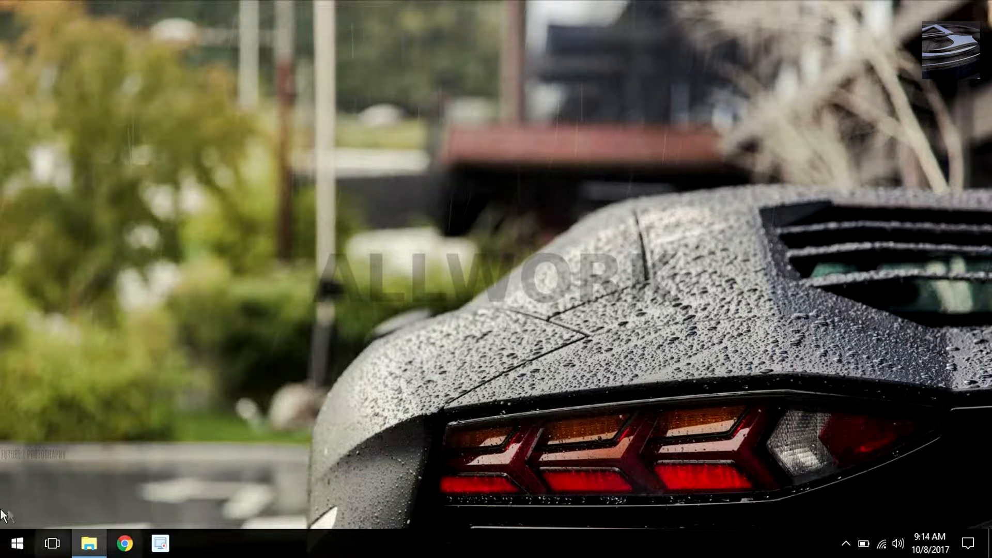
pyautogui.click(90, 544)
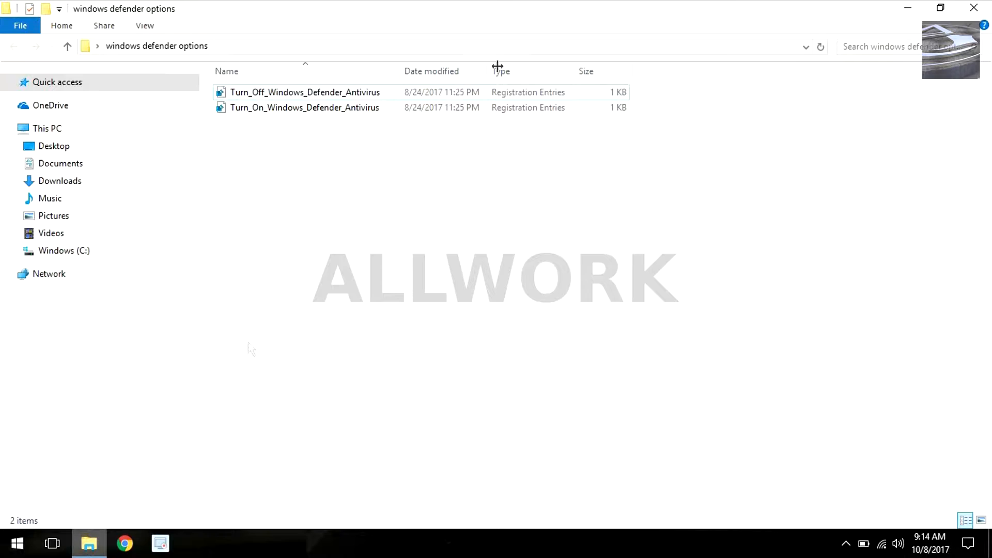
pyautogui.moveTo(505, 64)
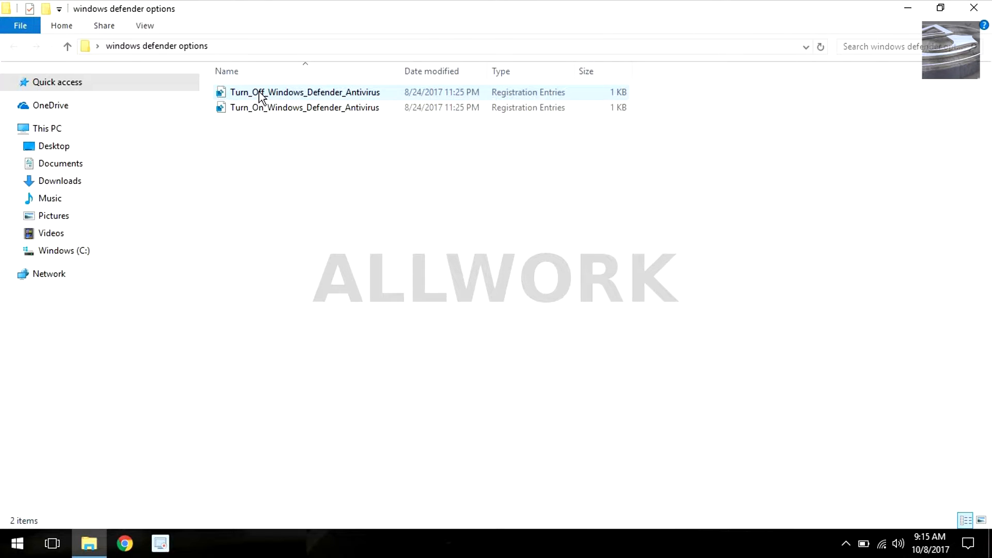
pyautogui.moveTo(259, 95)
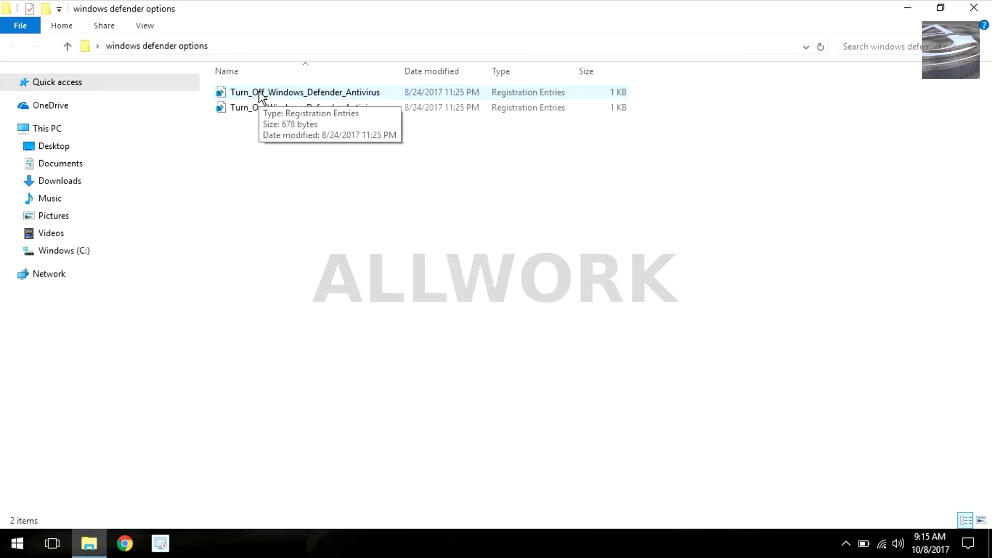
# Step: Merge Turn_Off_Windows_Defender_Antivirus.reg into the registry, approving Run, Yes and OK
pyautogui.doubleClick(304, 92)
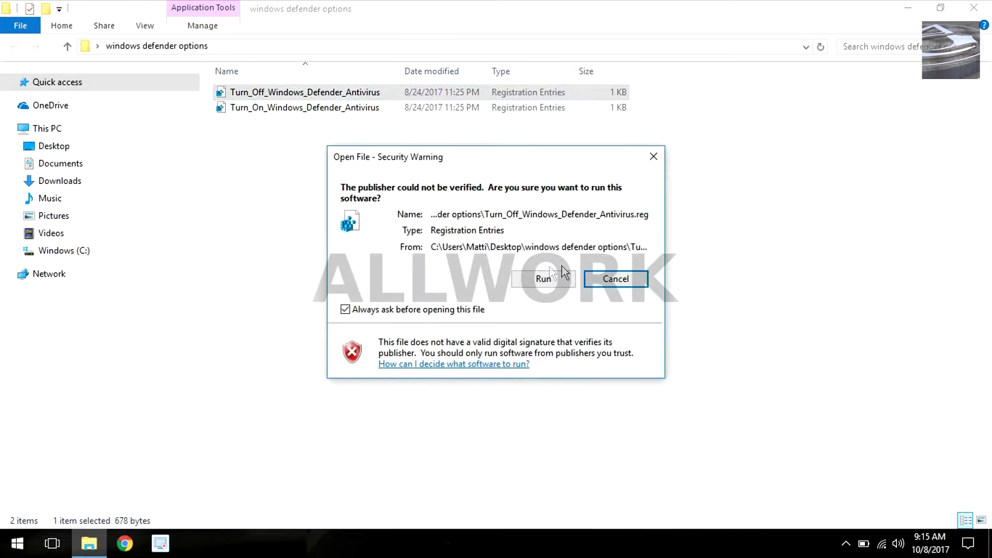
pyautogui.click(541, 278)
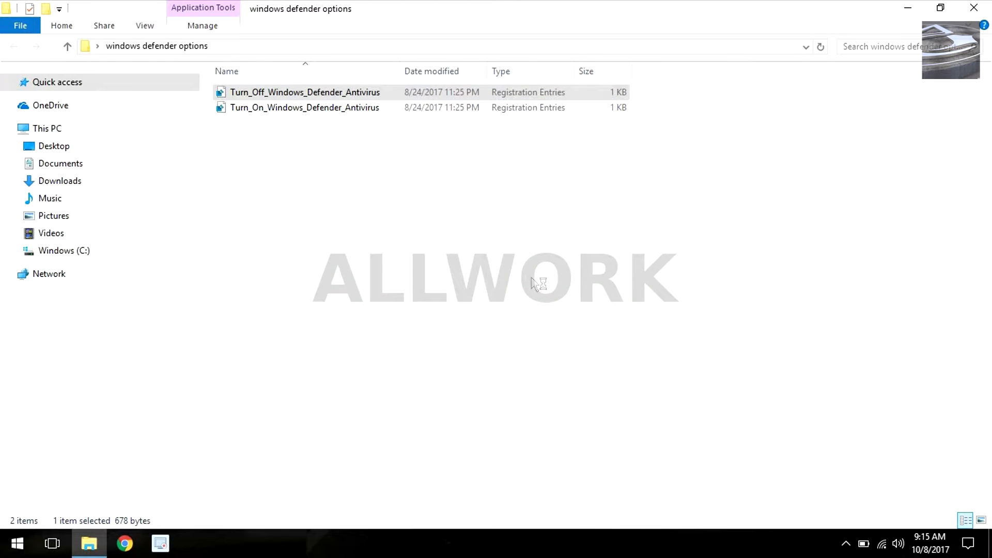
pyautogui.doubleClick(304, 92)
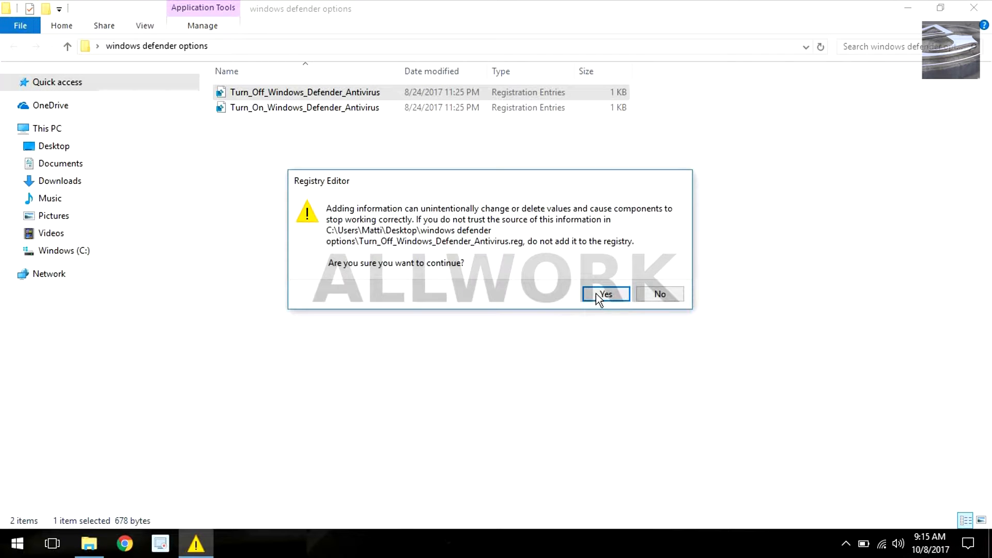
pyautogui.click(606, 294)
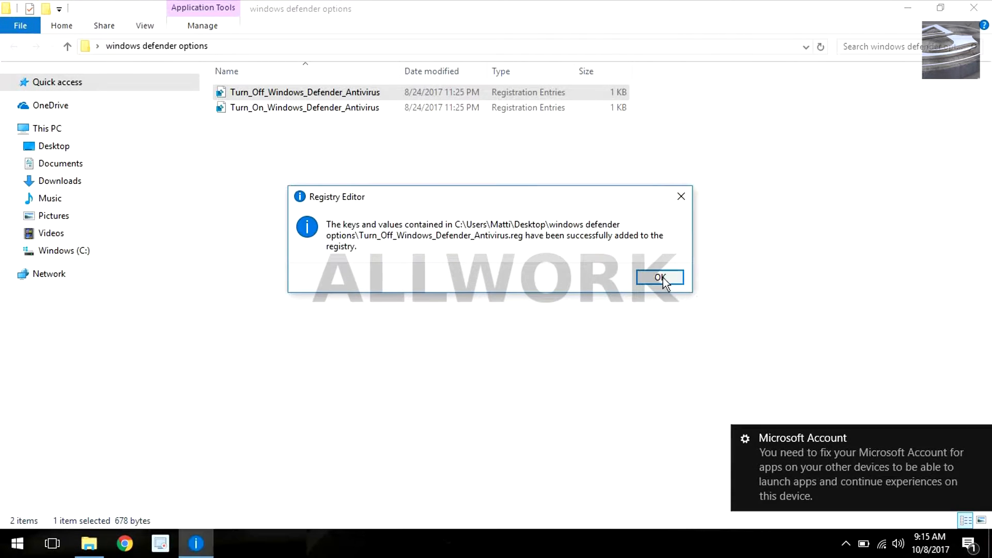
pyautogui.click(659, 277)
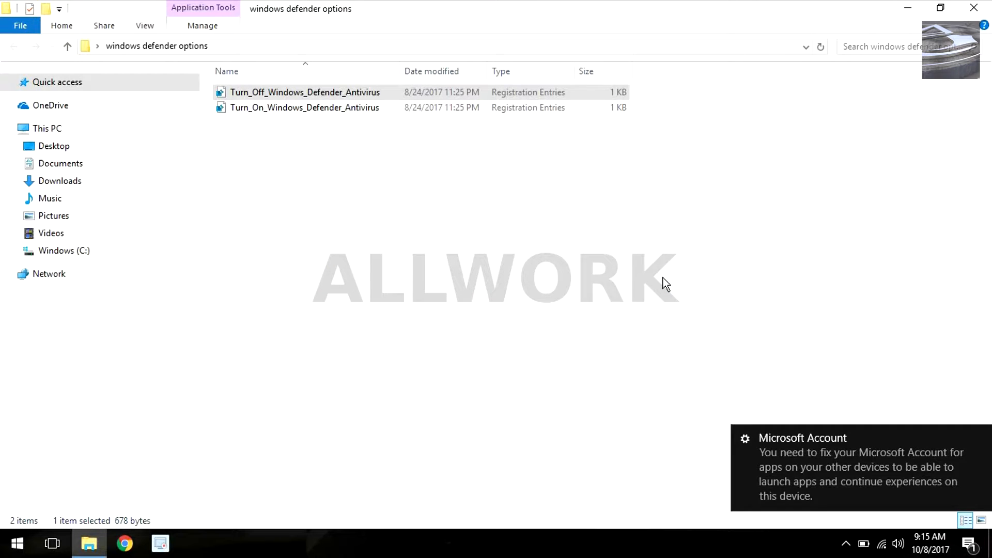
pyautogui.moveTo(278, 283)
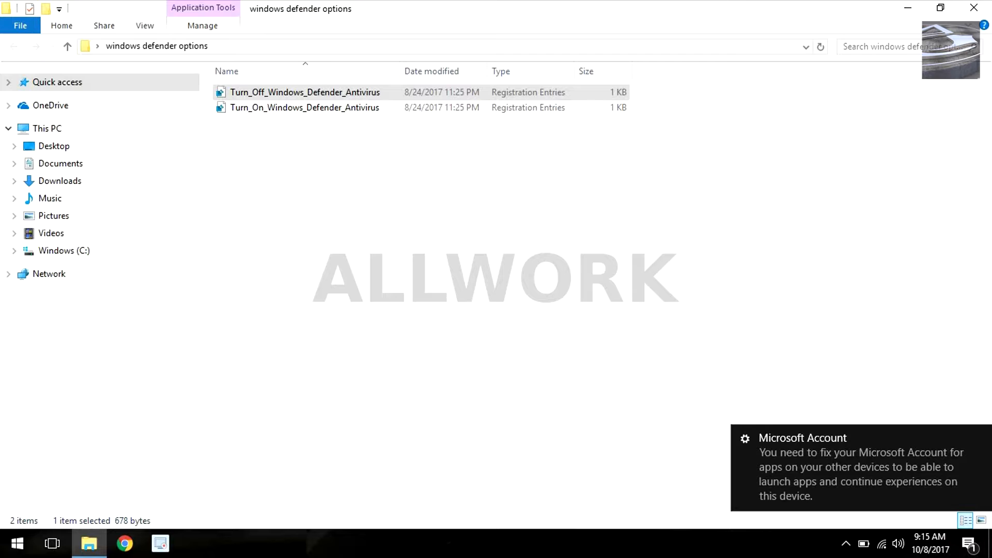
# Step: Launch Windows Defender via a Start search for 'wind' and close its group policy notice
pyautogui.click(15, 543)
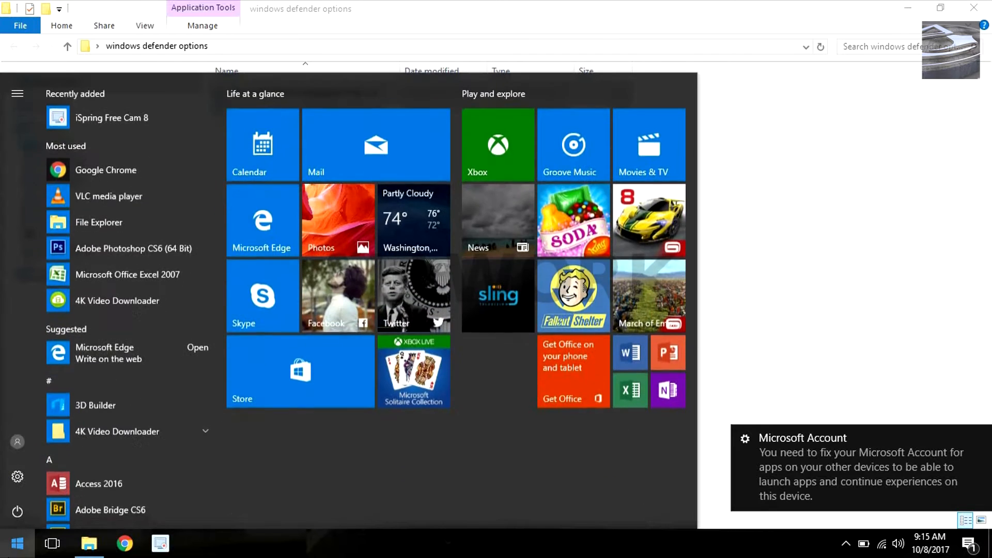
pyautogui.write('wind')
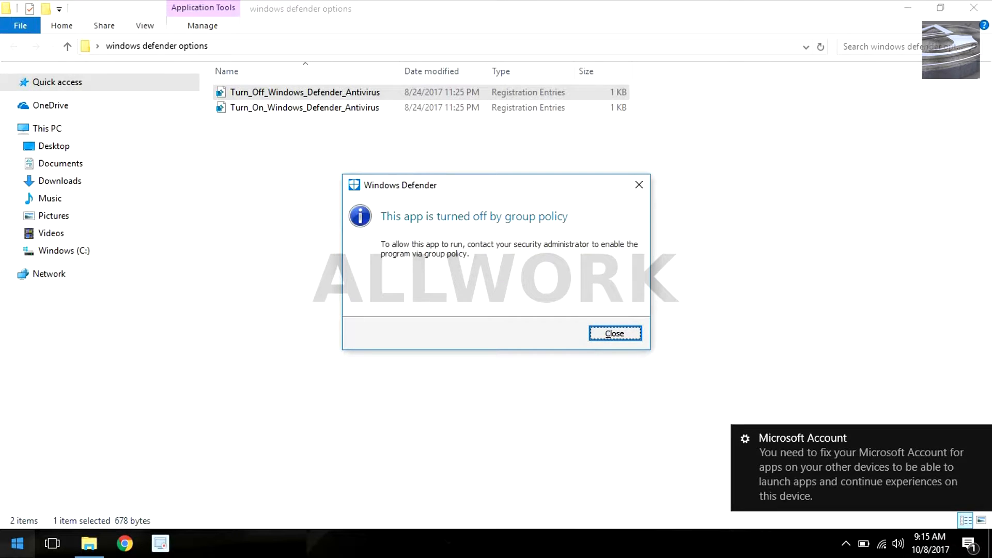
pyautogui.moveTo(467, 187)
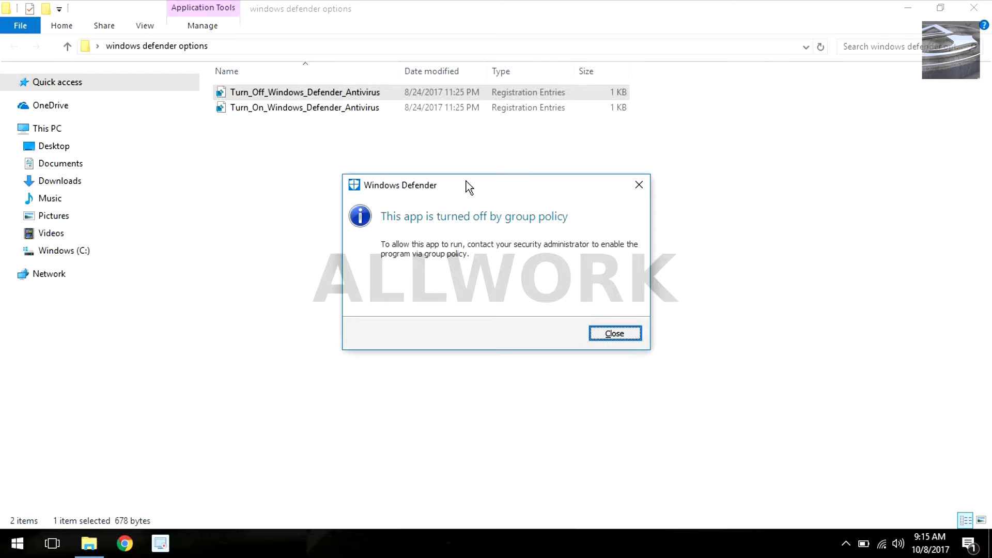
pyautogui.moveTo(614, 334)
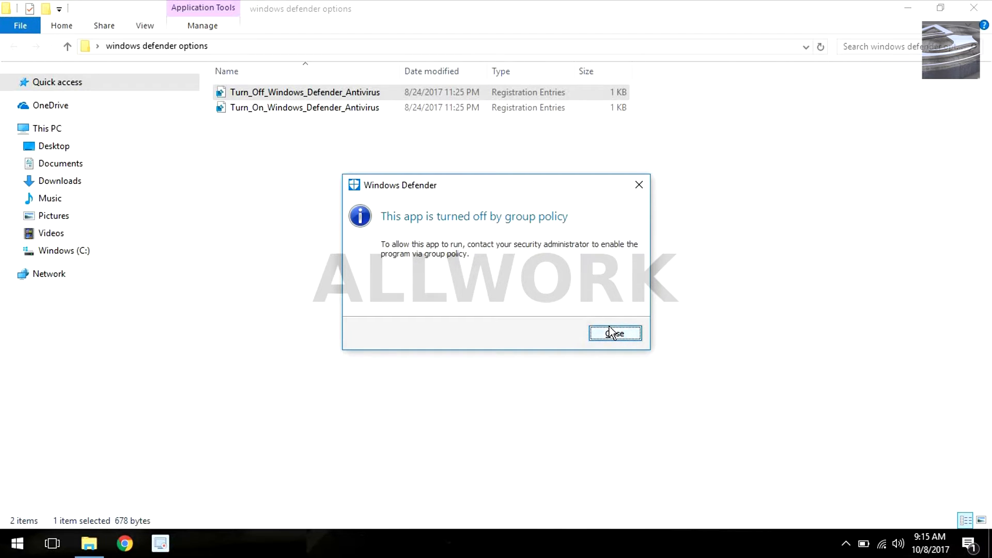
pyautogui.click(614, 333)
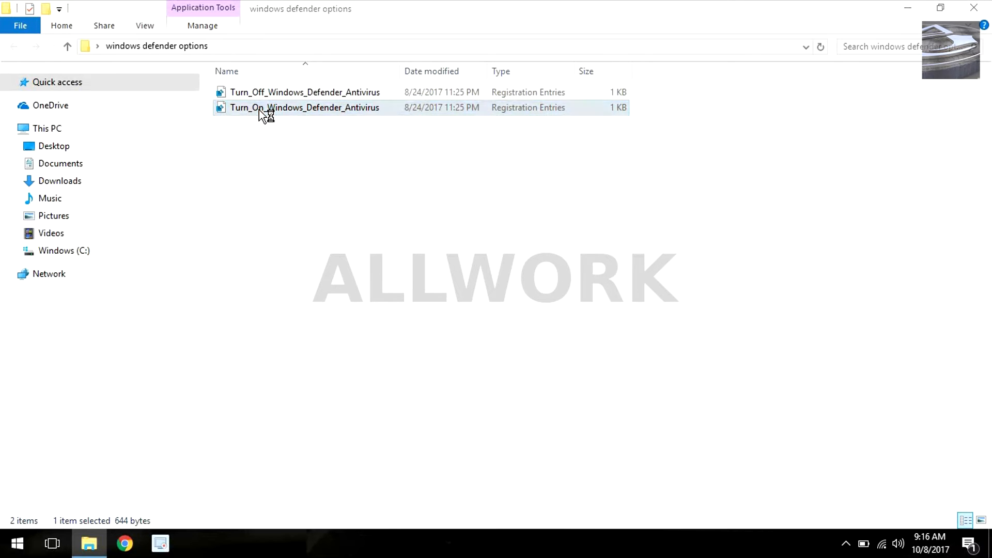
# Step: Merge Turn_On_Windows_Defender_Antivirus.reg into the registry, approving Run, Yes and OK
pyautogui.doubleClick(304, 107)
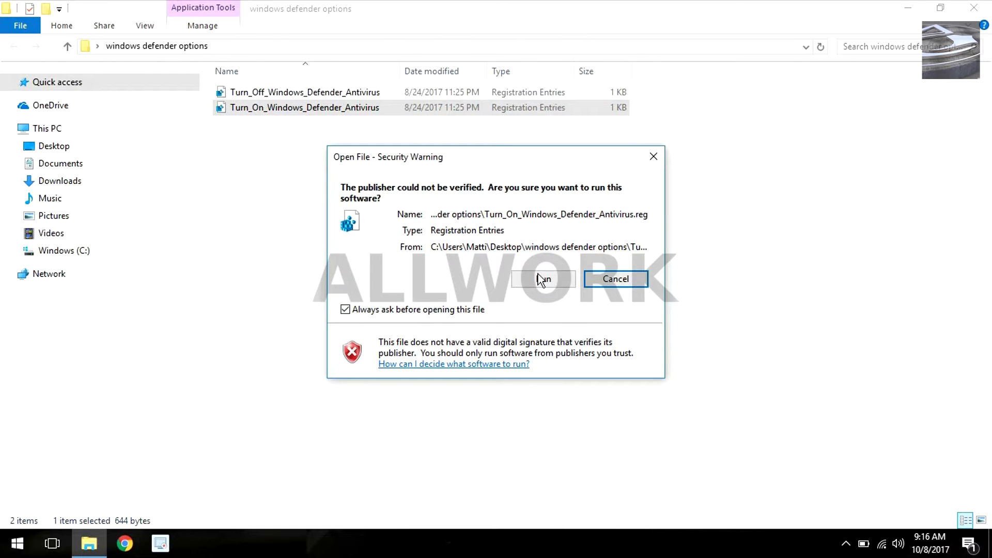
pyautogui.click(543, 279)
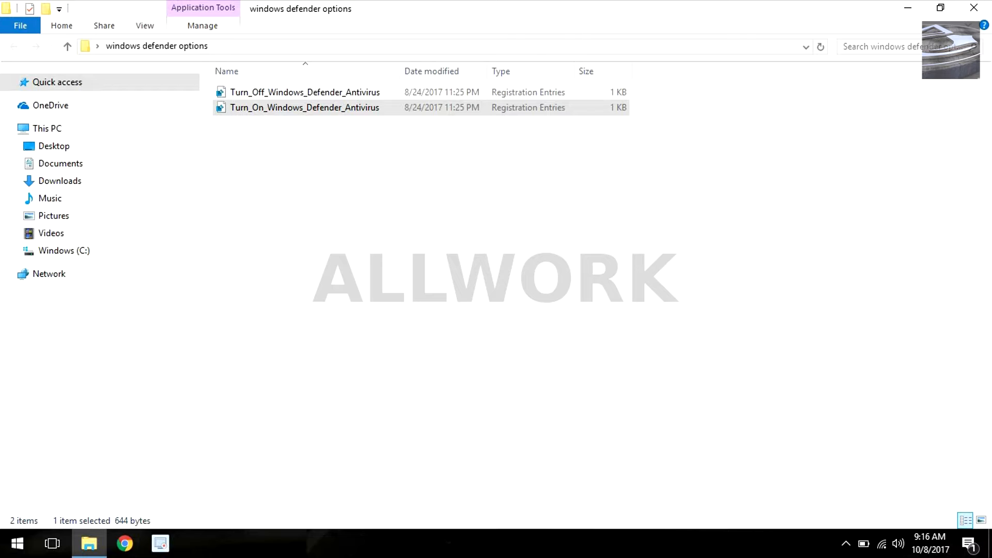
pyautogui.doubleClick(304, 107)
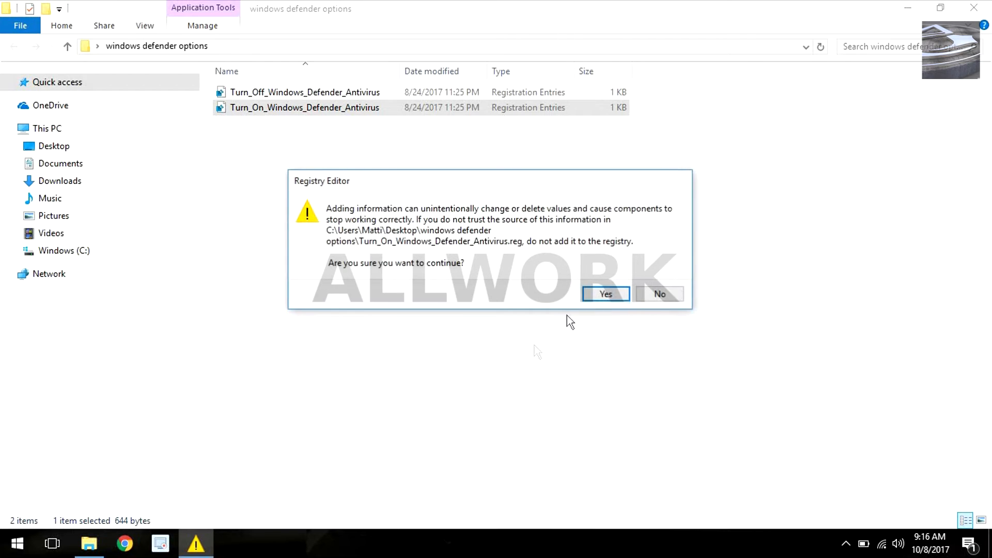
pyautogui.click(605, 293)
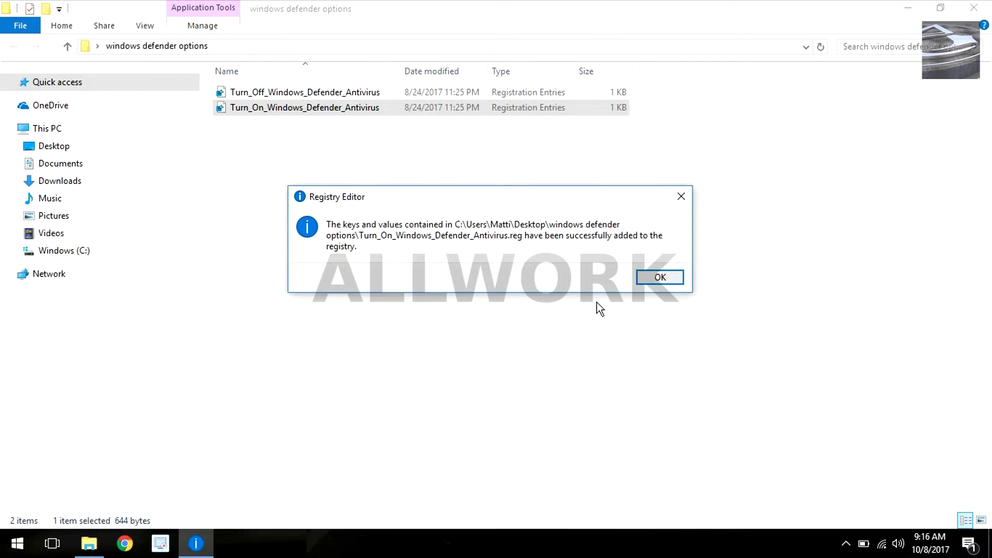
pyautogui.click(659, 277)
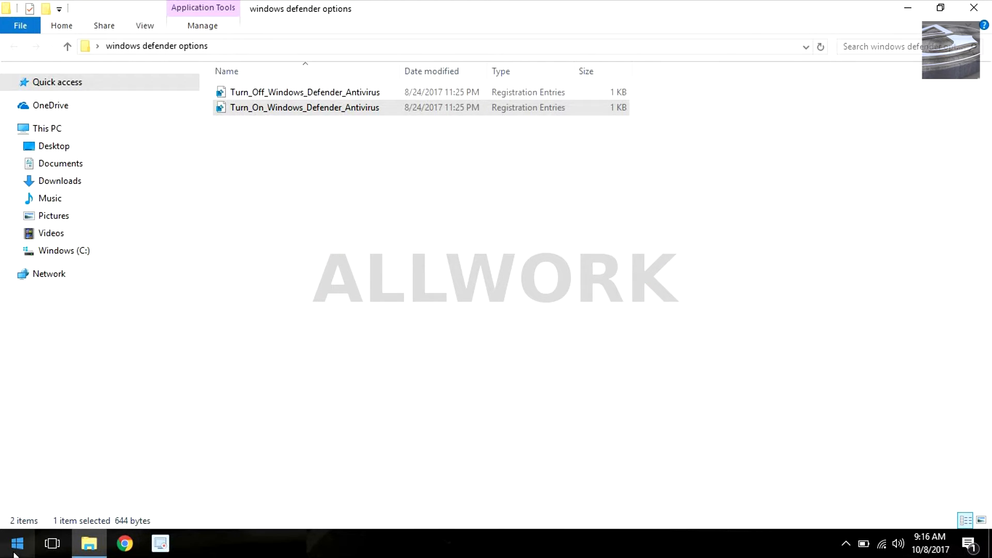
pyautogui.click(17, 543)
pyautogui.write('w')
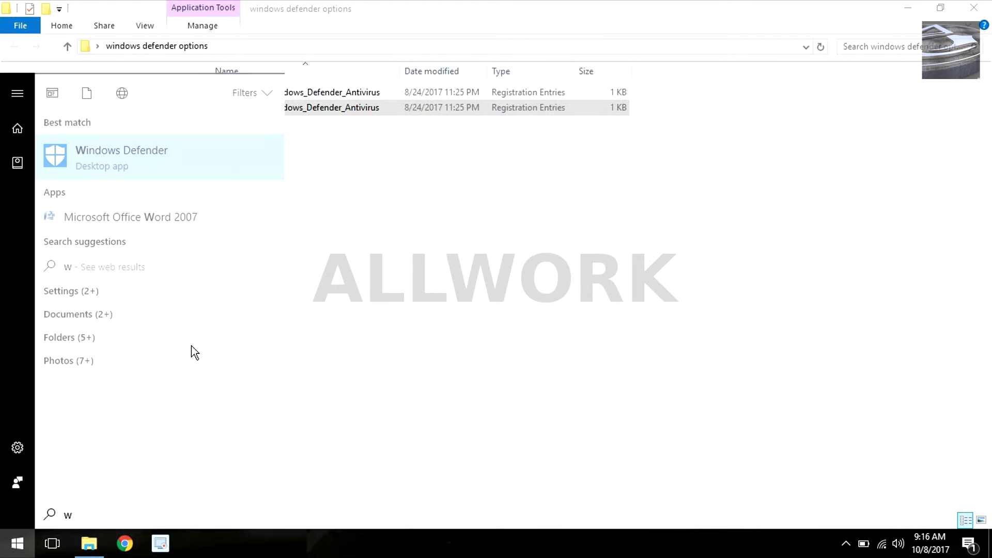
# Step: Complete the Start search for 'windows' to reopen Windows Defender showing Protected
pyautogui.write('indows')
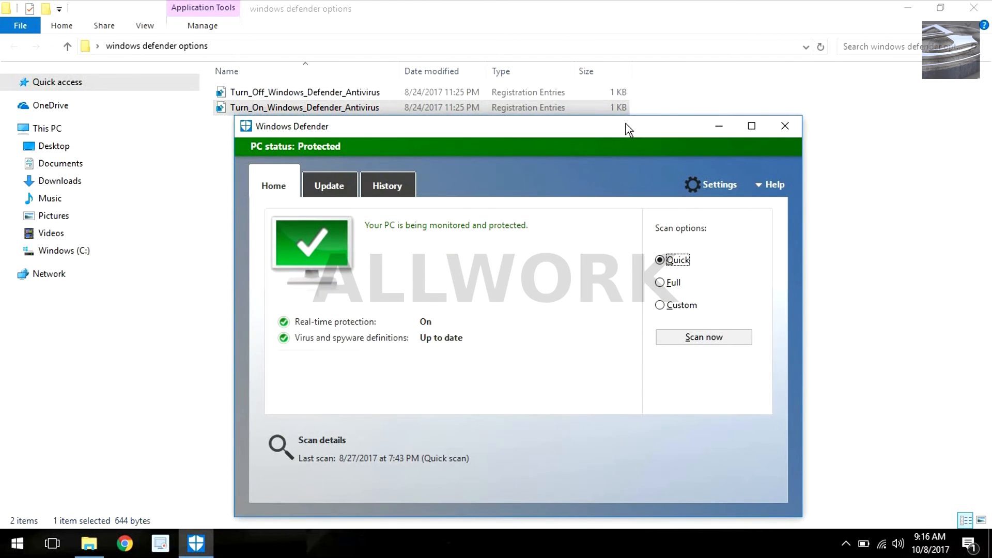
pyautogui.moveTo(638, 132)
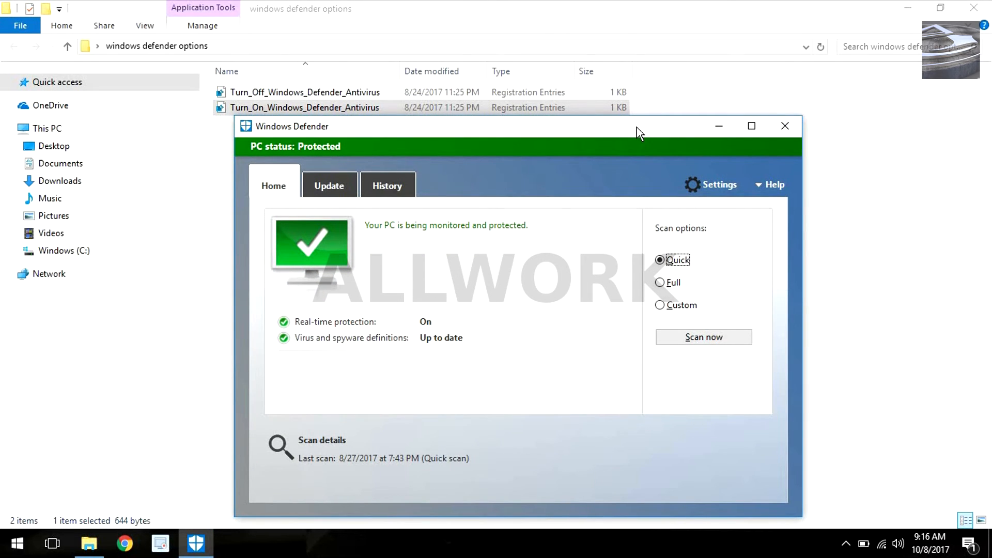